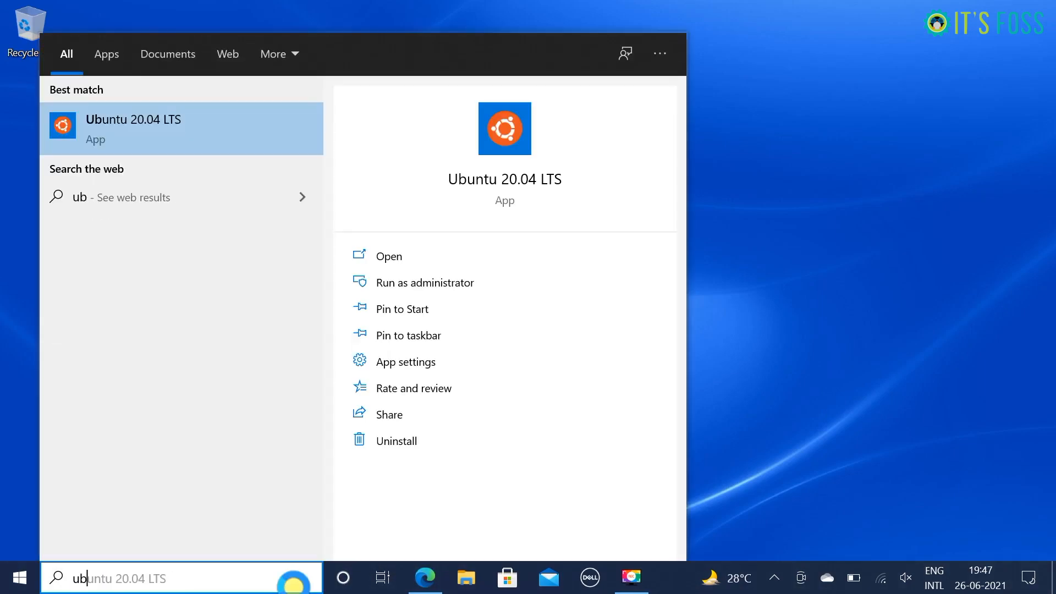
# - Launch Ubuntu 20.04 LTS, run 'sudo apt update' to reach the password prompt, then close the terminal
pyautogui.click(133, 129)
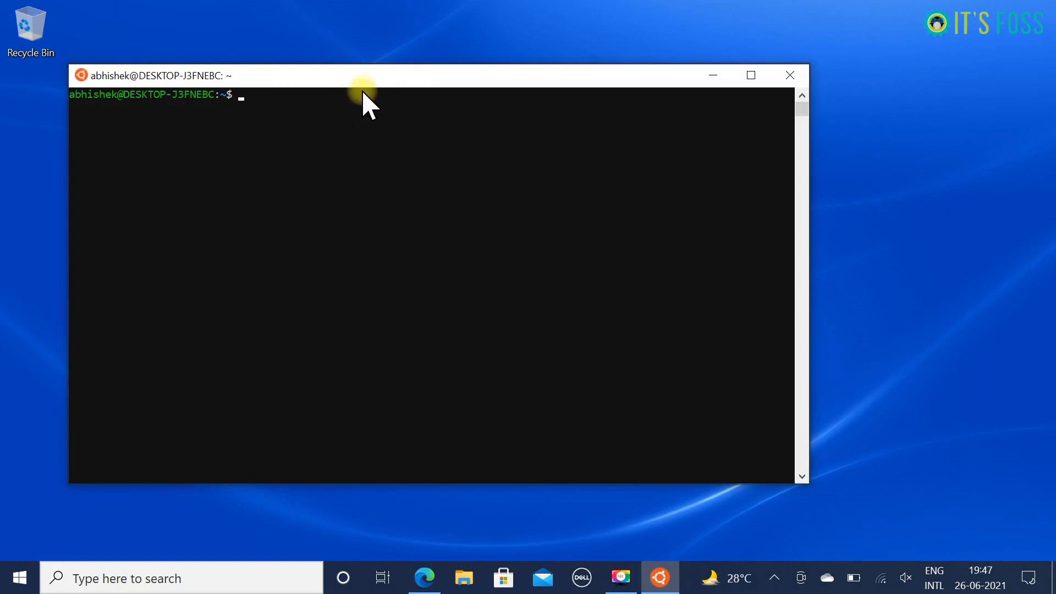
pyautogui.moveTo(364, 75); pyautogui.dragTo(459, 80)
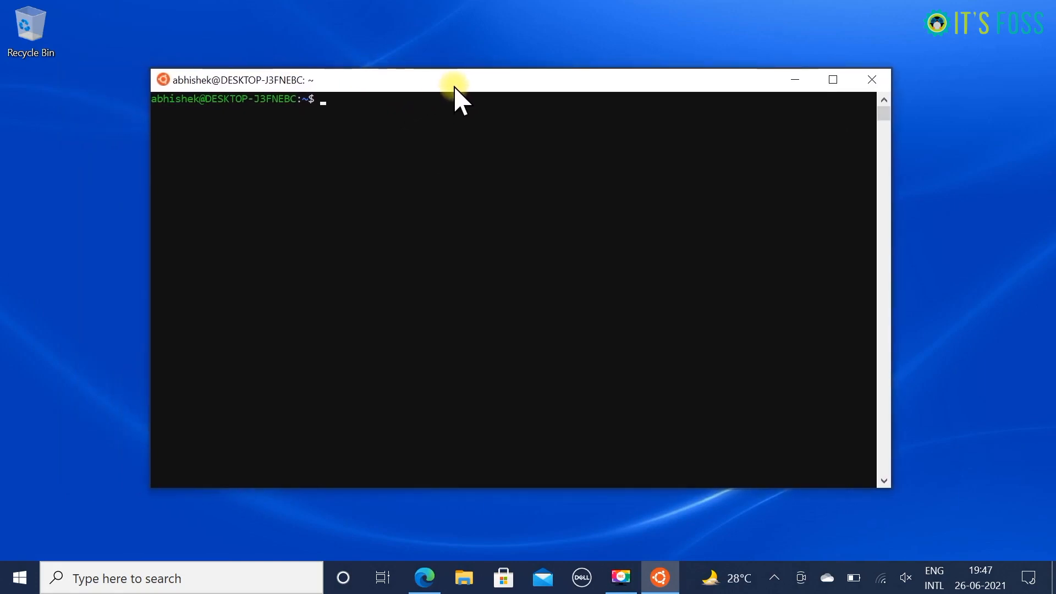
pyautogui.write('sudo apt')
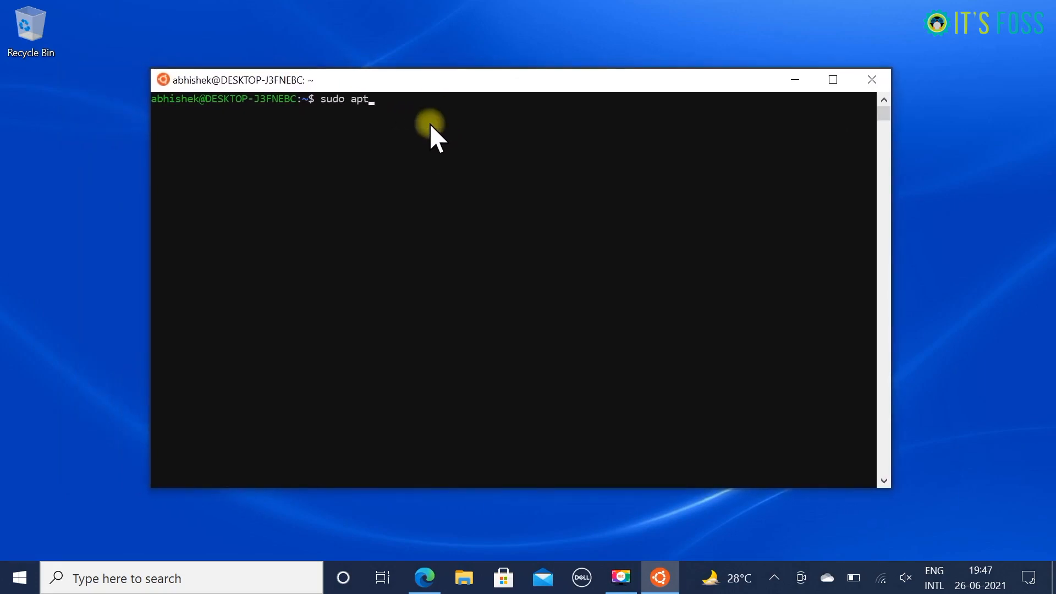
pyautogui.write('update')
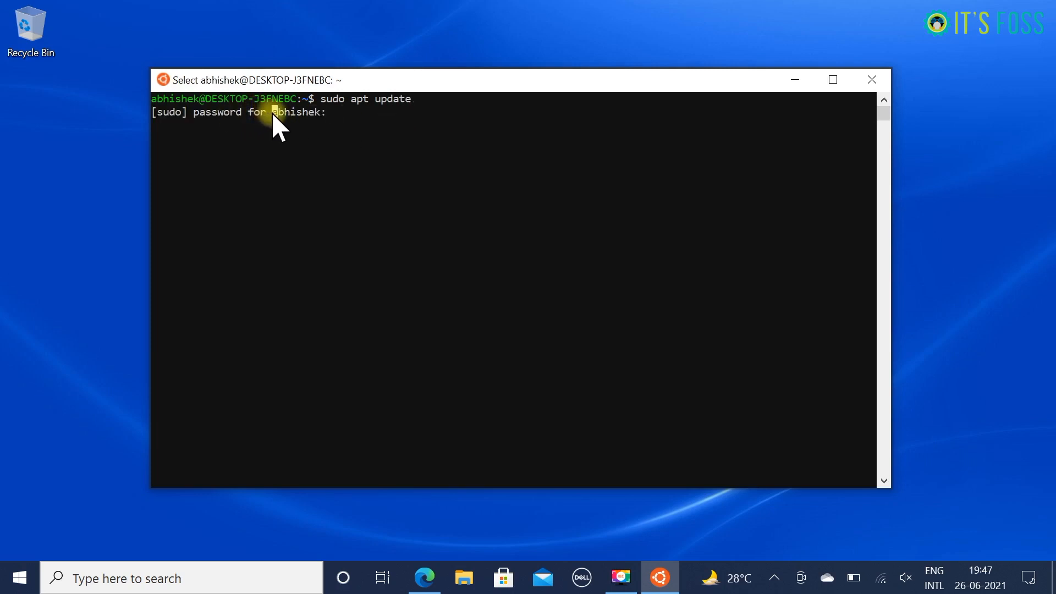
pyautogui.doubleClick(297, 112)
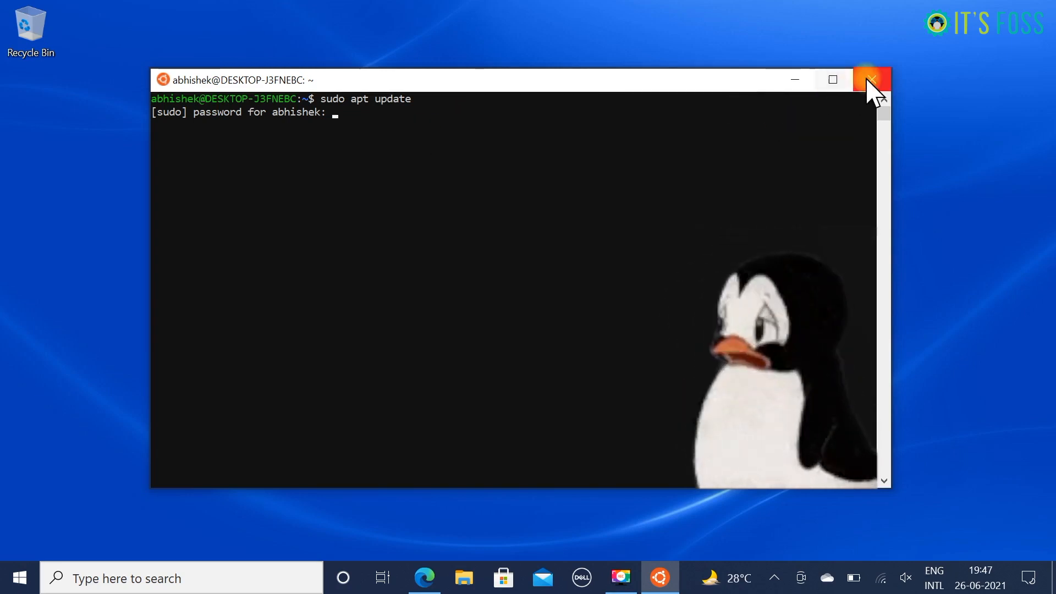
pyautogui.click(874, 79)
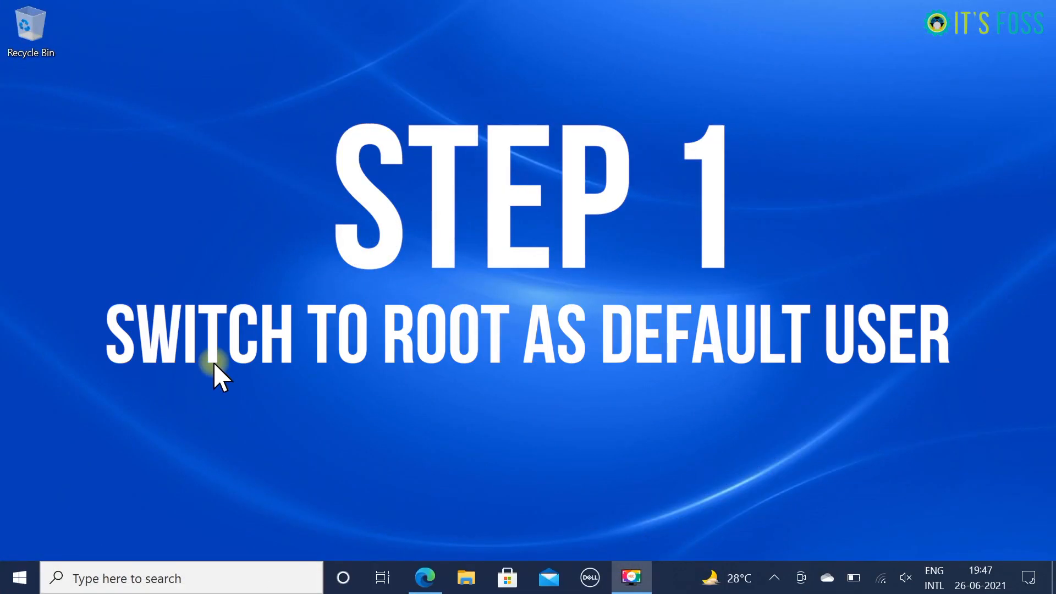
# - Search the Start menu for 'cmd' and launch Command Prompt
pyautogui.click(19, 578)
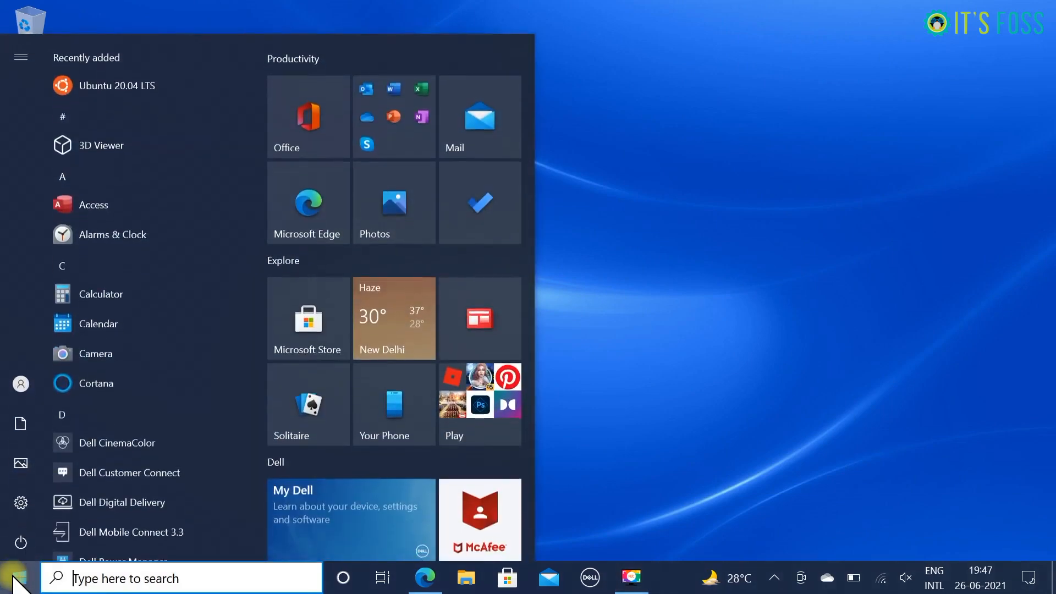
pyautogui.write('cmd')
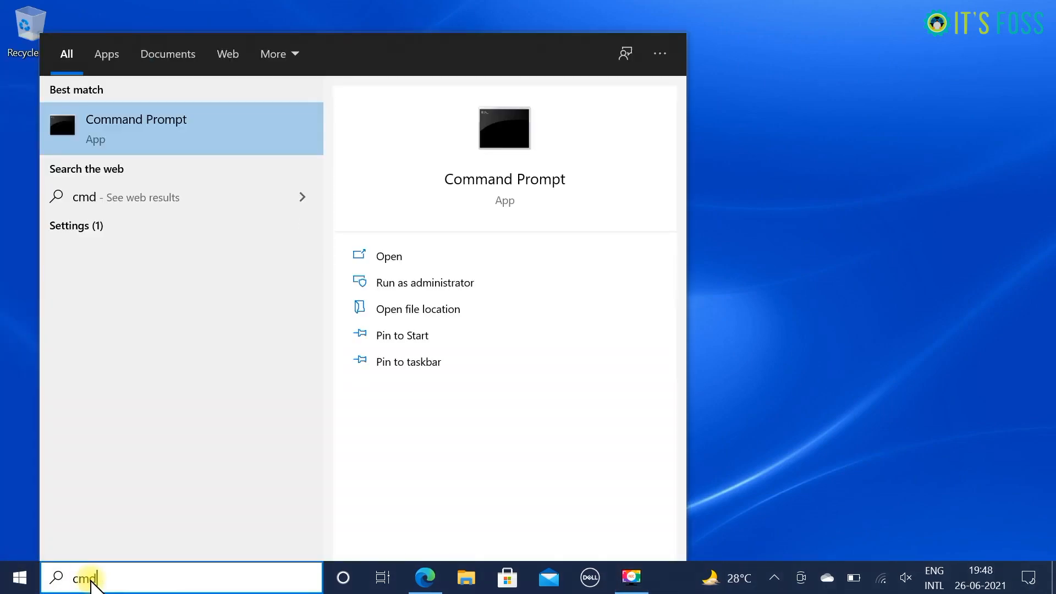
pyautogui.moveTo(202, 138)
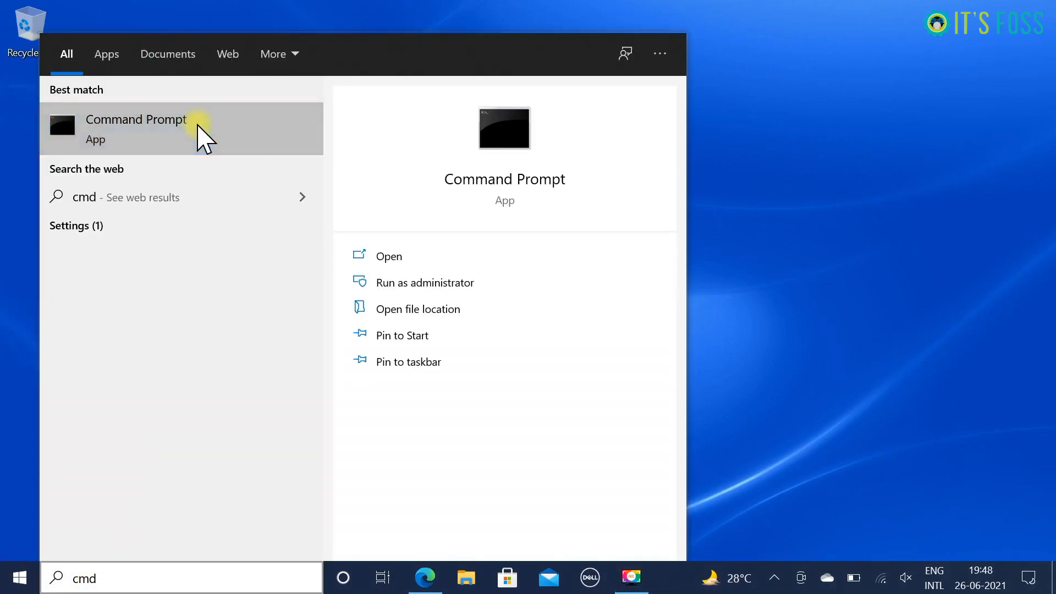
pyautogui.click(135, 128)
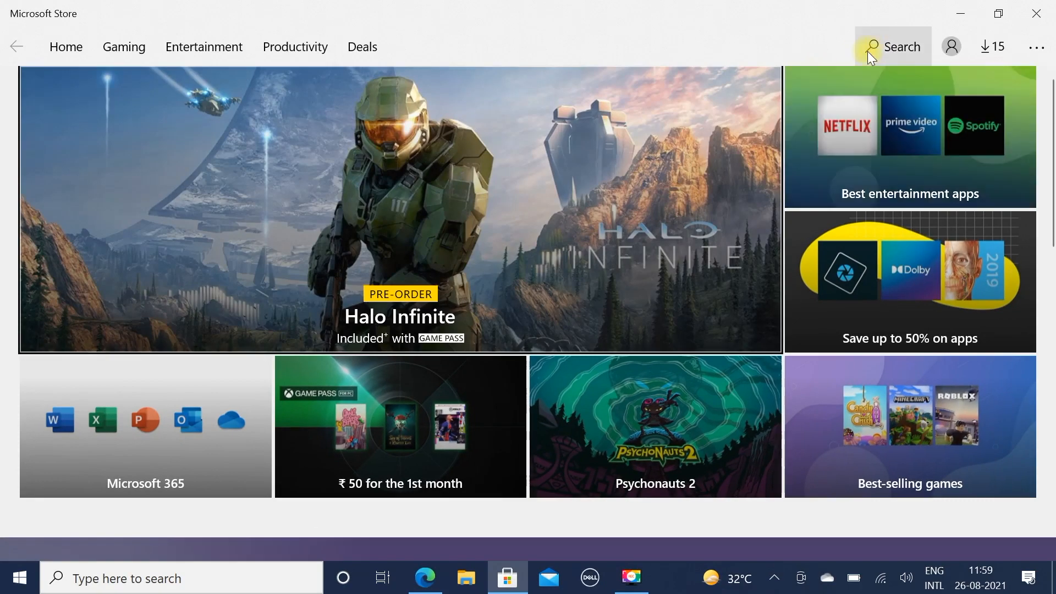
# - Find Ubuntu 20.04 LTS in the Store, read its ubuntu2004 launcher description, and launch it
pyautogui.write('ubuntu')
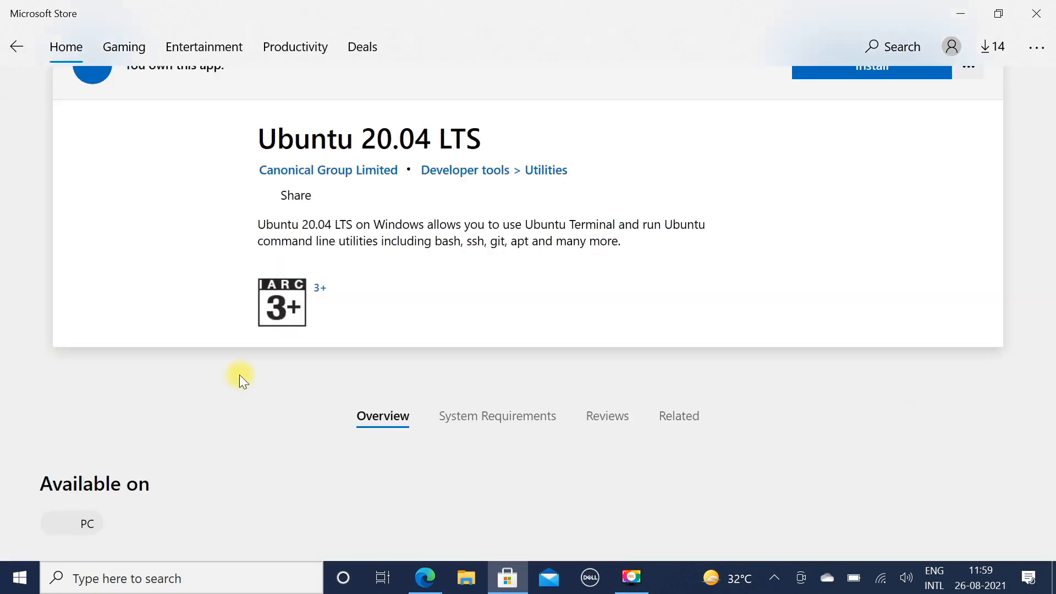
pyautogui.scroll(-3)
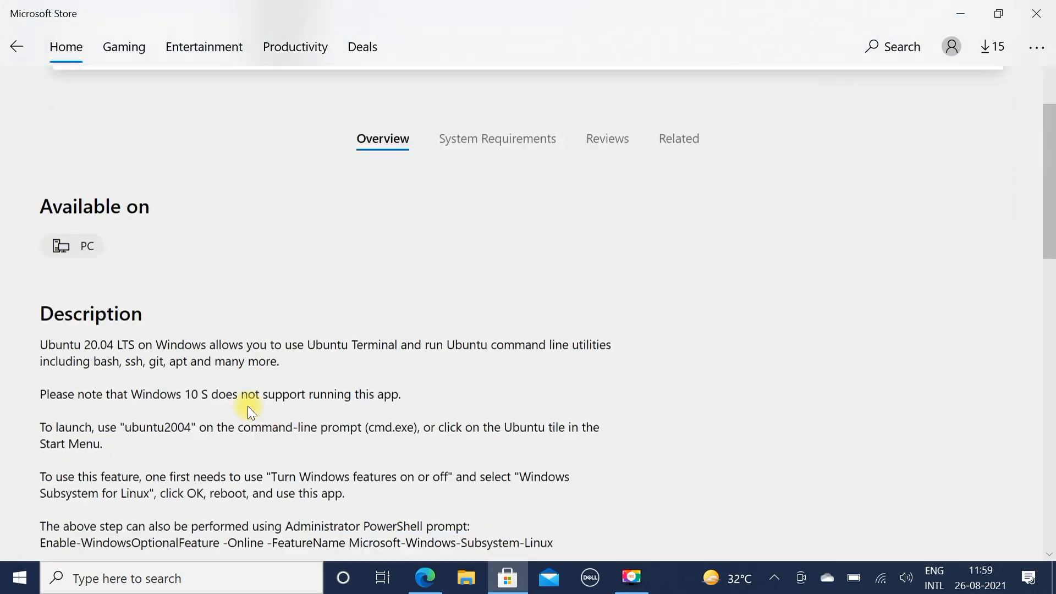
pyautogui.scroll(-3)
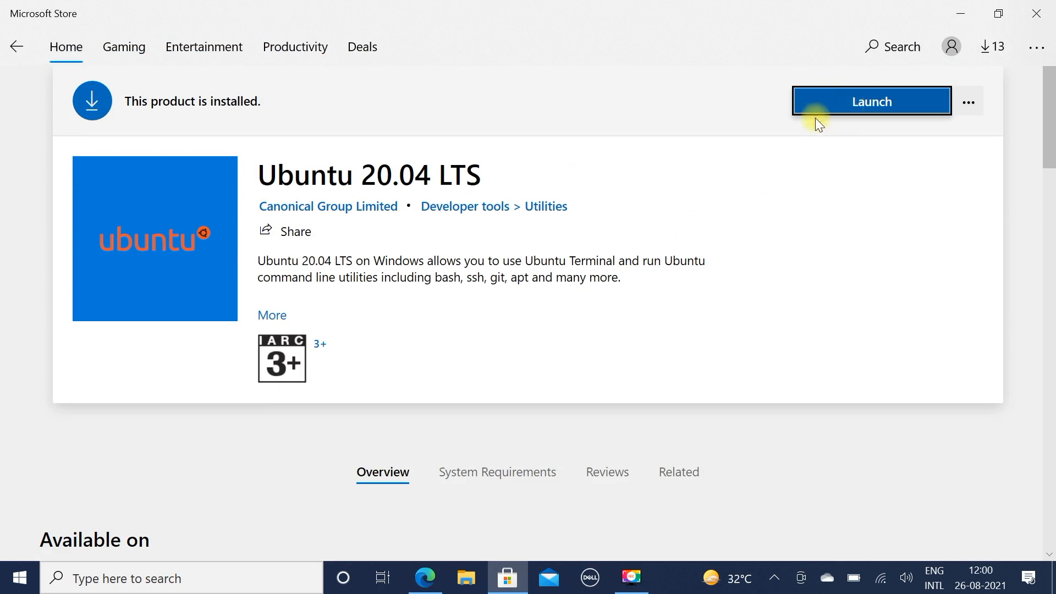
pyautogui.click(871, 101)
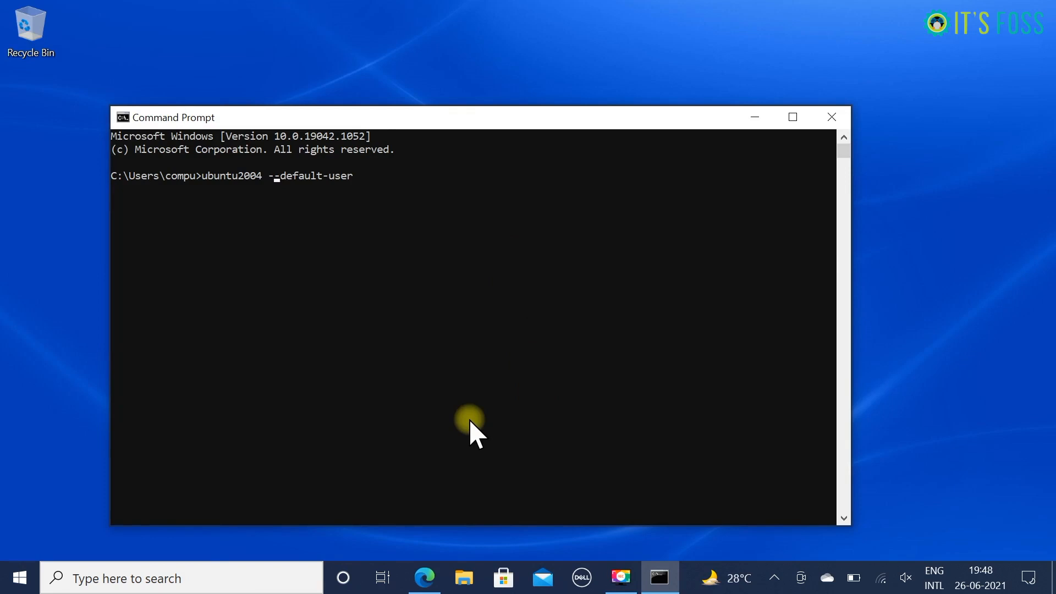
# - Run 'ubuntu2004 config --default-user root' in Command Prompt and minimize the window
pyautogui.write('config')
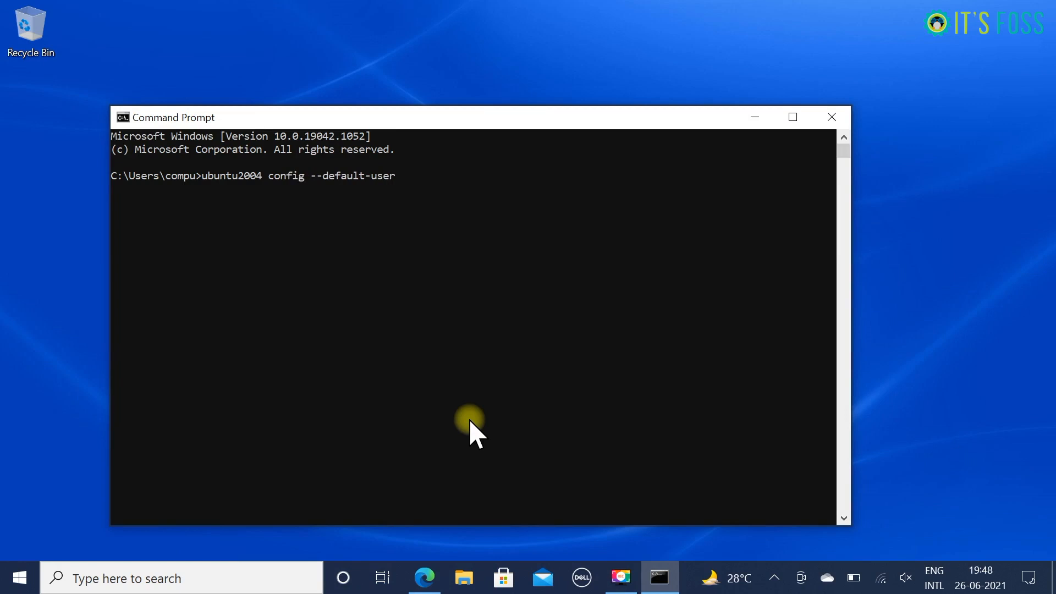
pyautogui.write('root')
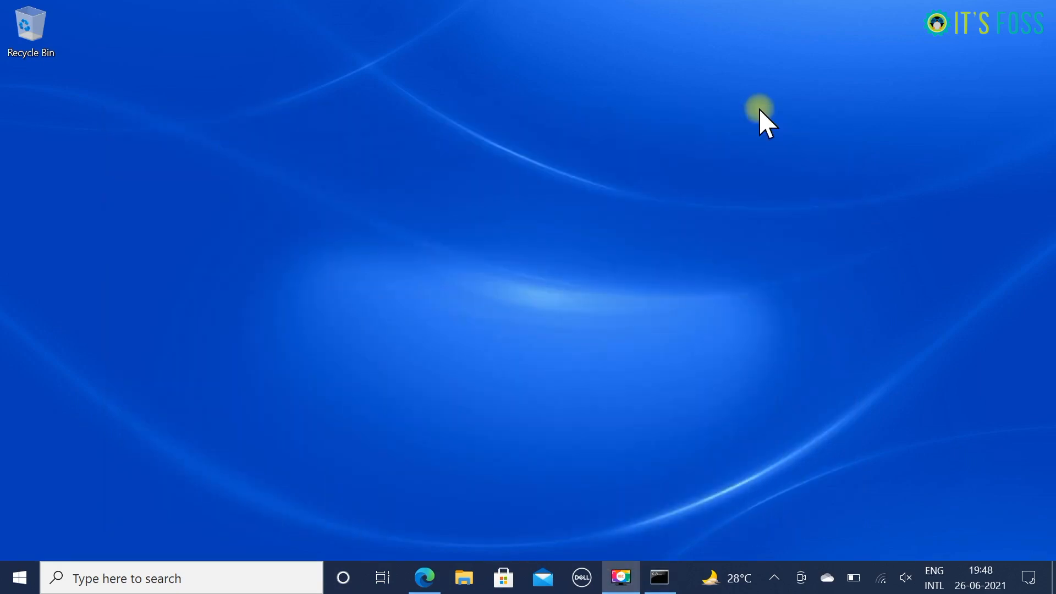
# - Relaunch Ubuntu 20.04 LTS from the Start menu's Recently added list
pyautogui.click(19, 578)
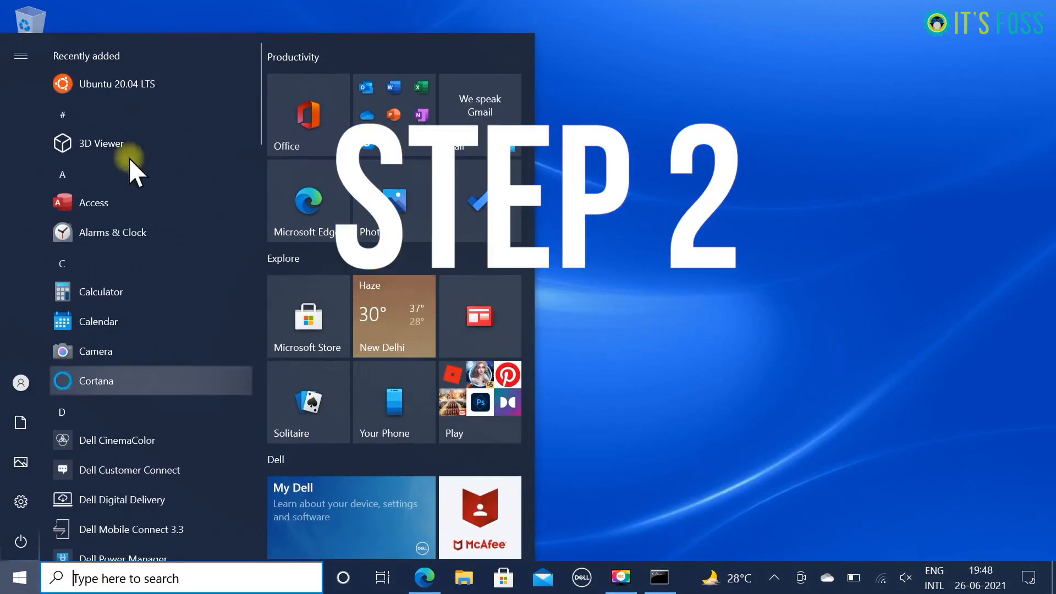
pyautogui.click(116, 84)
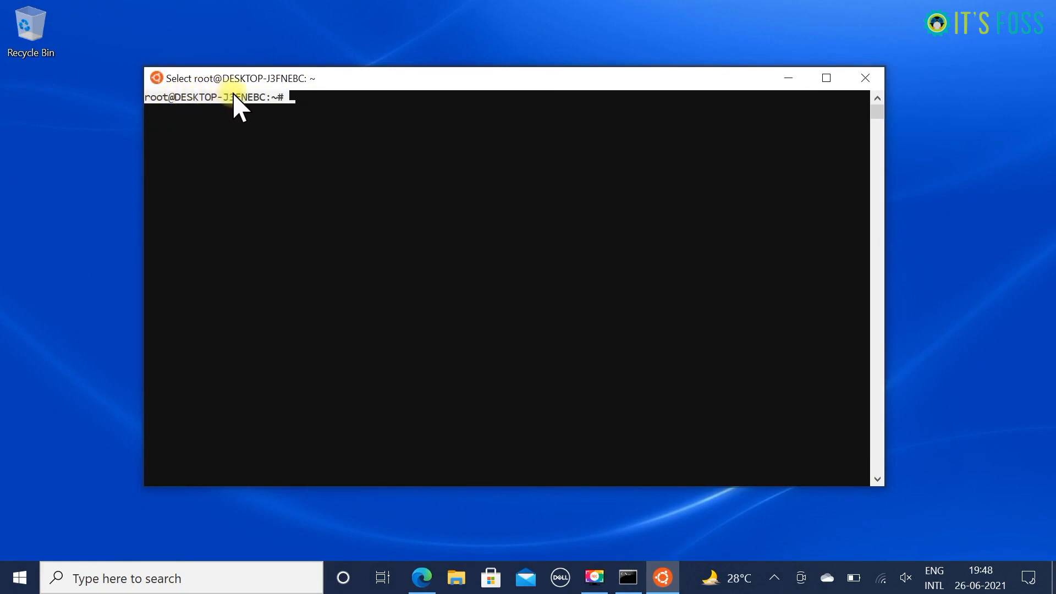
# - As root, run whoami and 'ls /home', then reset abhishek's password with passwd
pyautogui.write('whoami')
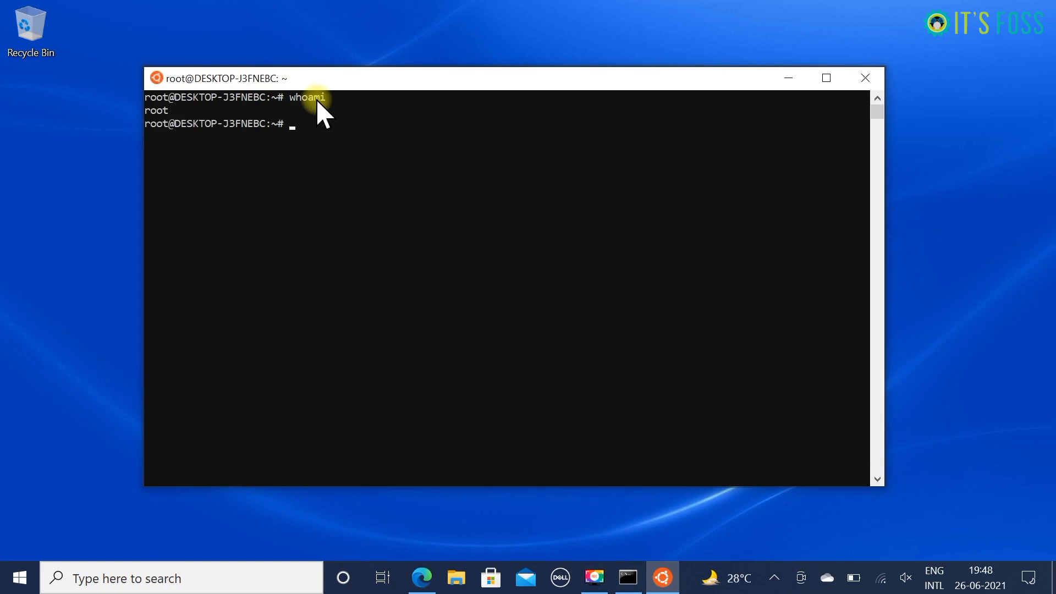
pyautogui.write('ls')
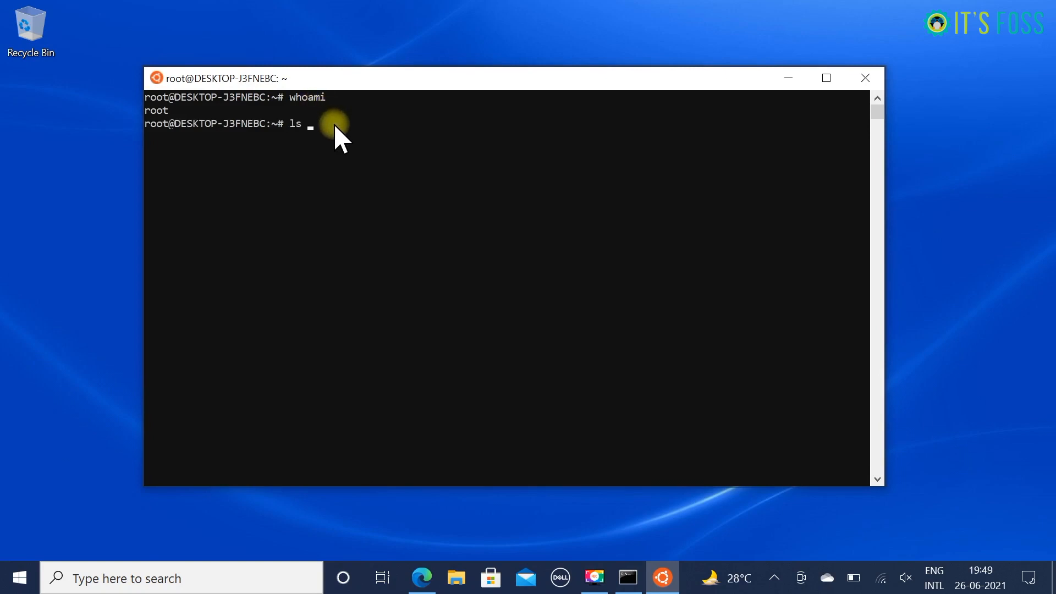
pyautogui.write('/home')
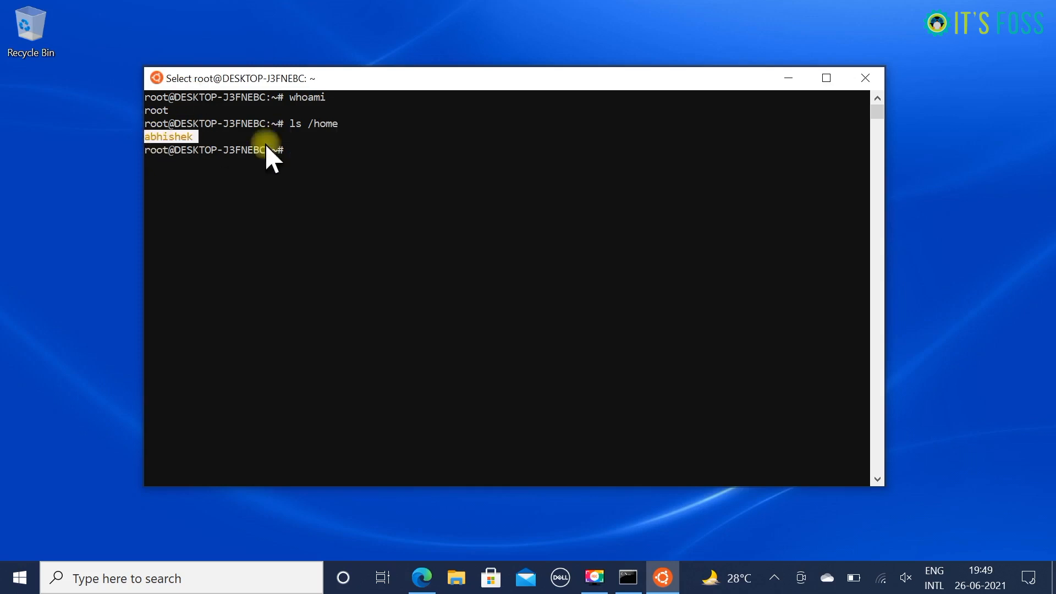
pyautogui.write('pa')
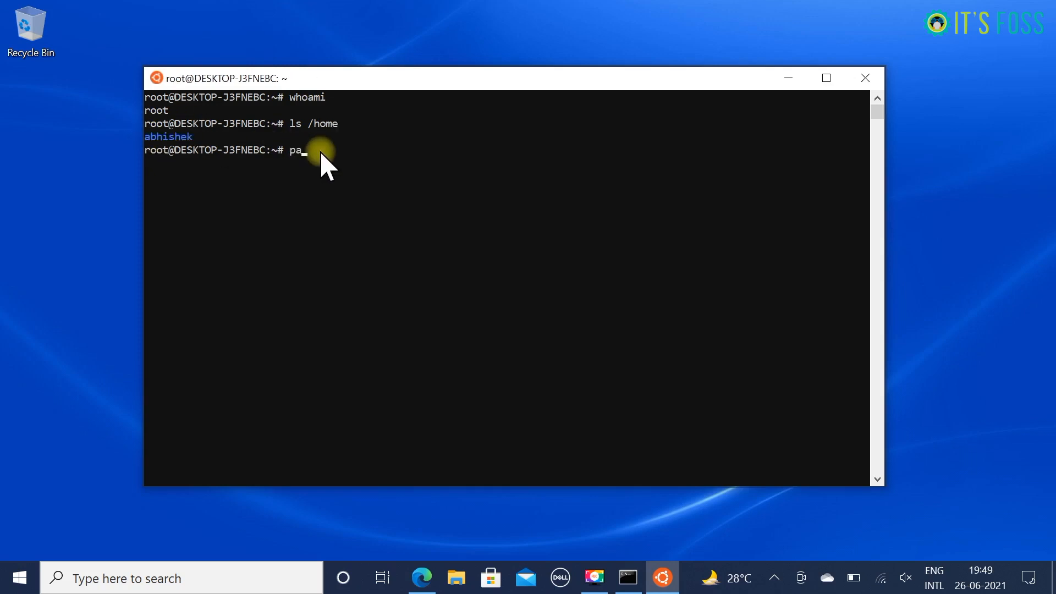
pyautogui.write('sswd abhishek')
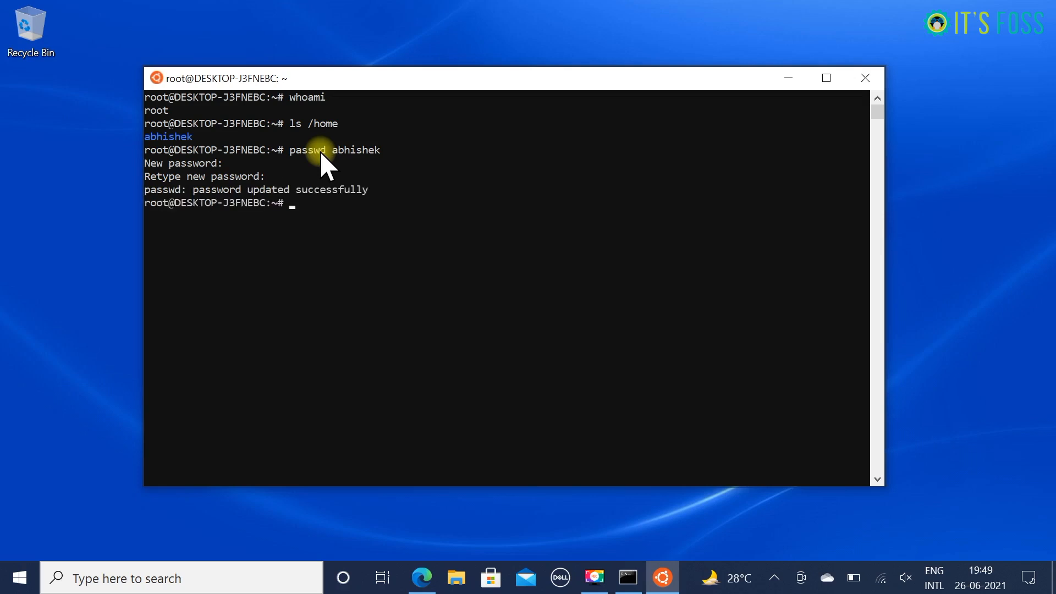
pyautogui.click(865, 78)
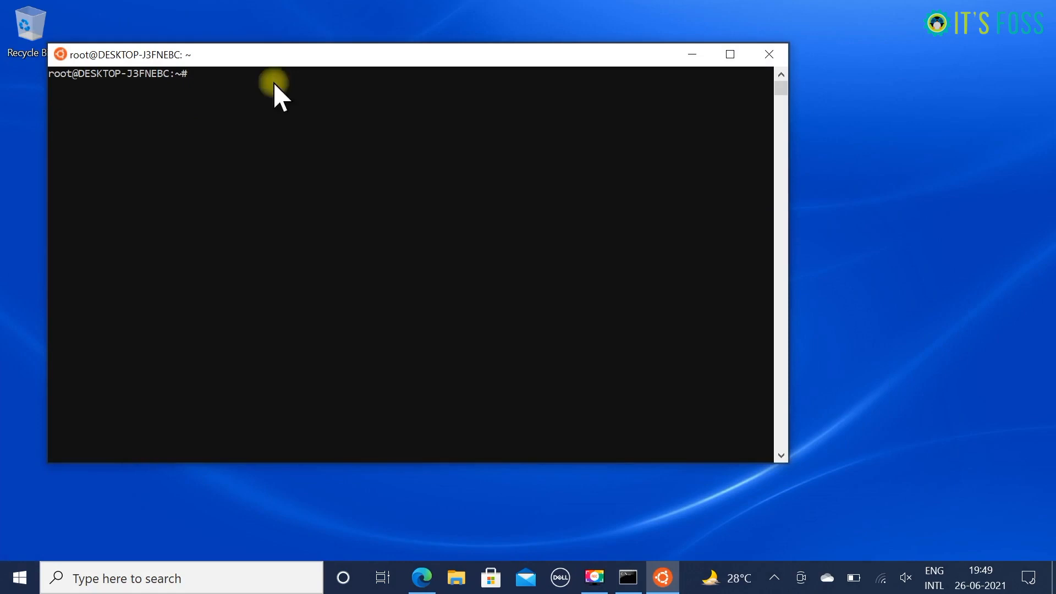
pyautogui.moveTo(57, 162)
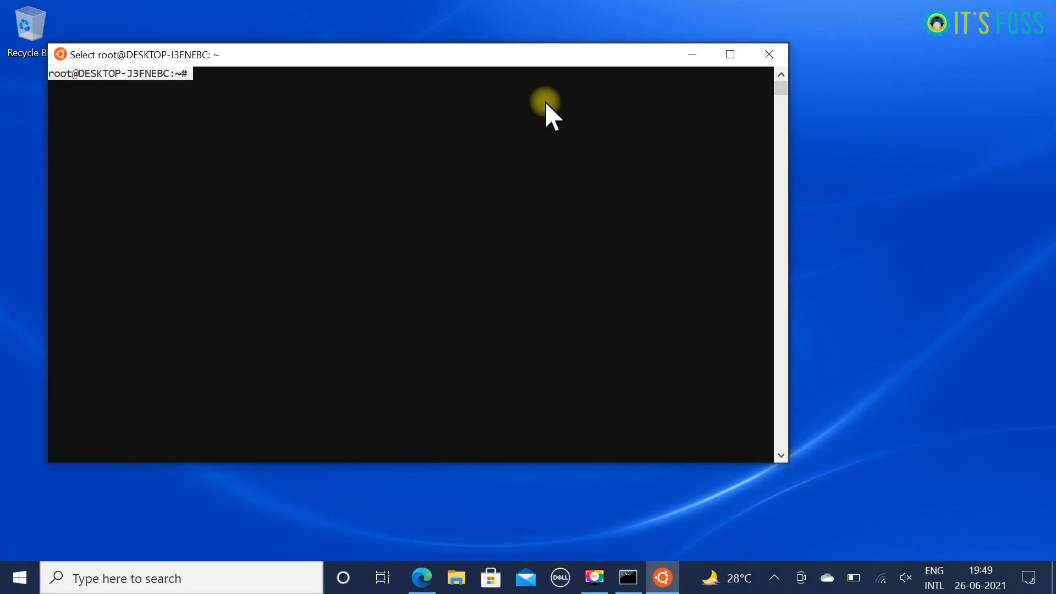
# - Close the root Ubuntu terminal and restore Command Prompt from the taskbar
pyautogui.click(769, 54)
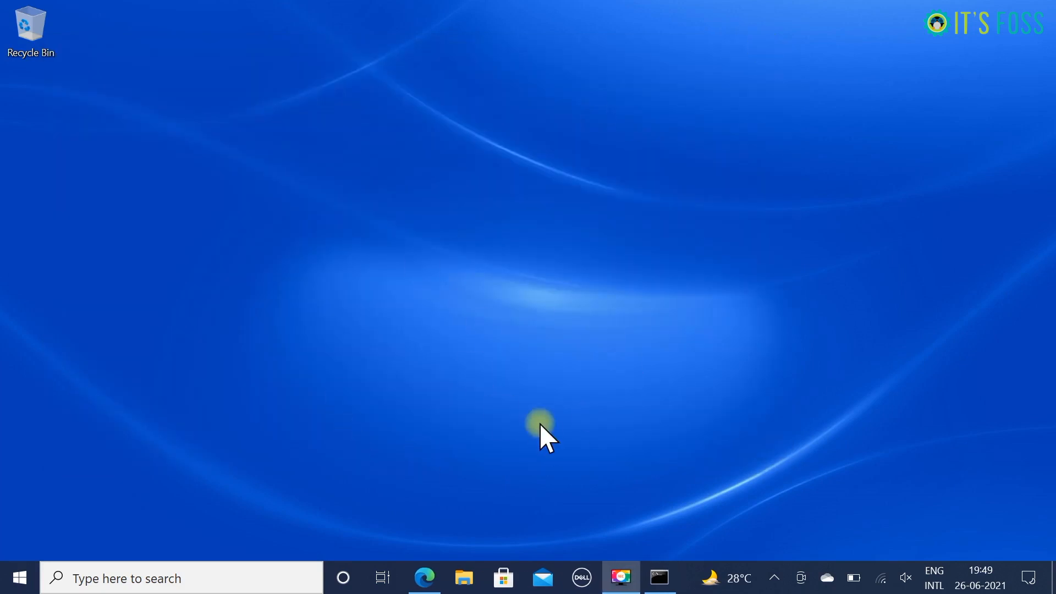
pyautogui.click(659, 577)
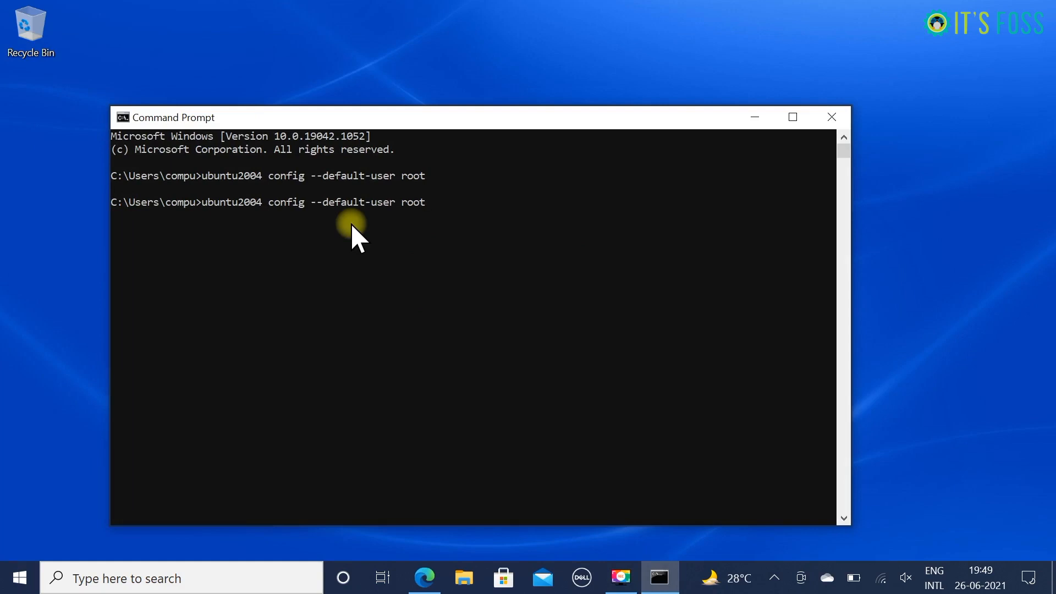
# - Run 'ubuntu2004 config --default-user abhishek' and minimize Command Prompt
pyautogui.write('a')
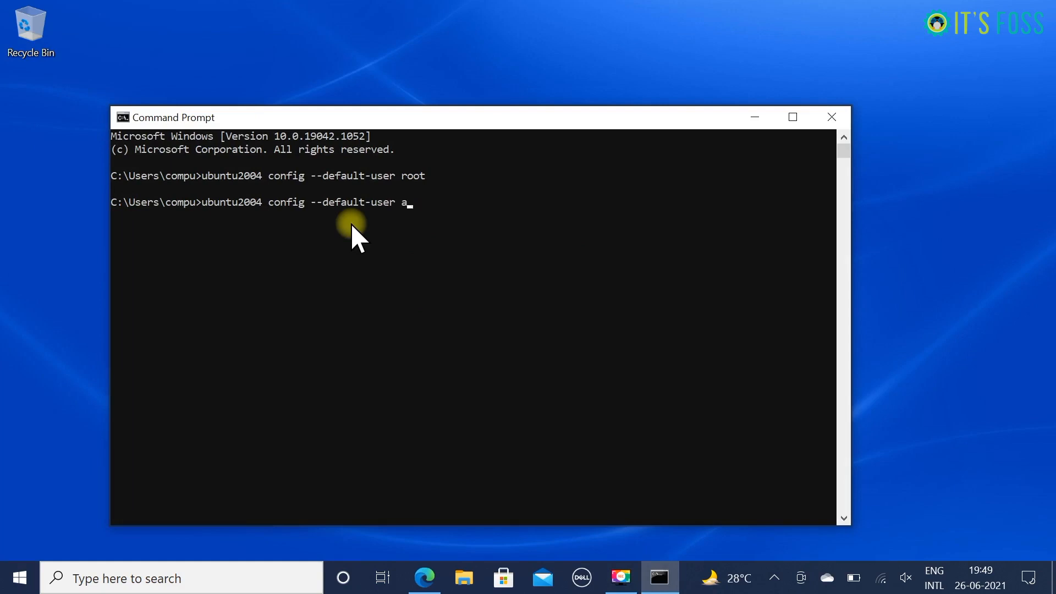
pyautogui.write('bhishek')
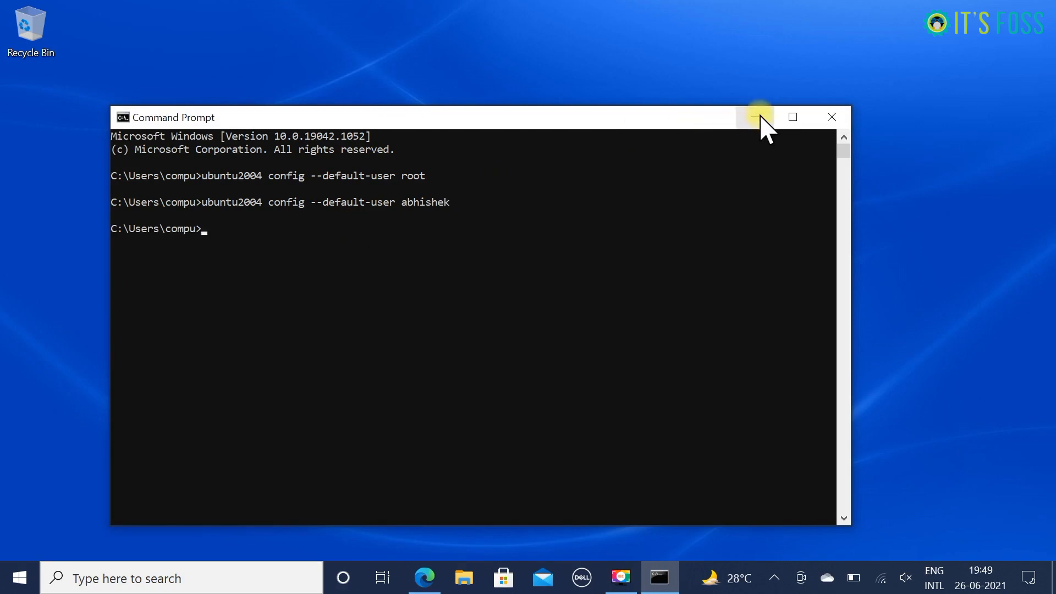
pyautogui.click(18, 578)
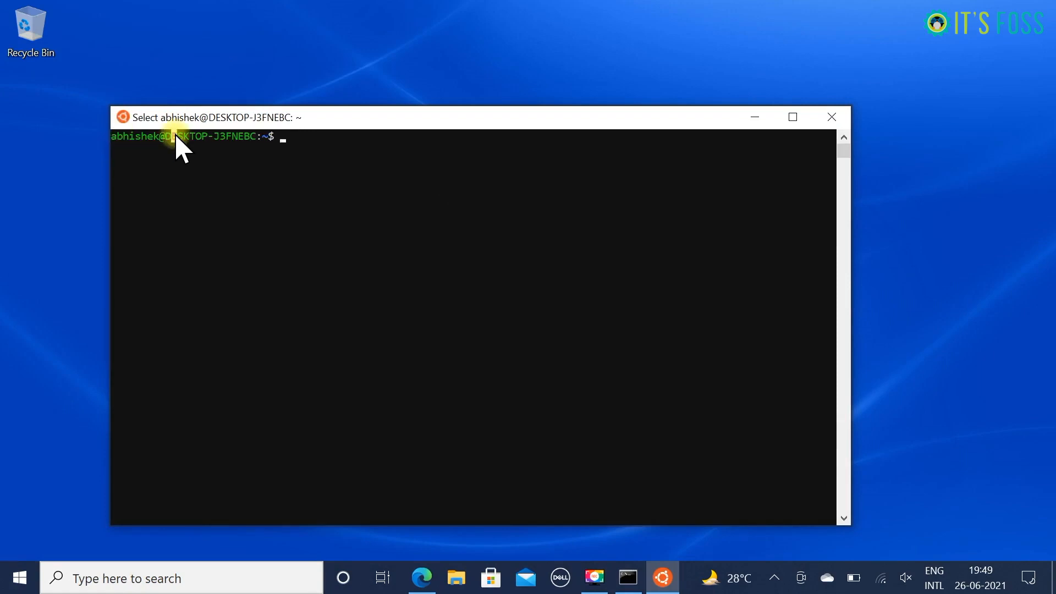
# - At abhishek's Ubuntu prompt, begin typing a 'sudo' command
pyautogui.write('sudo')
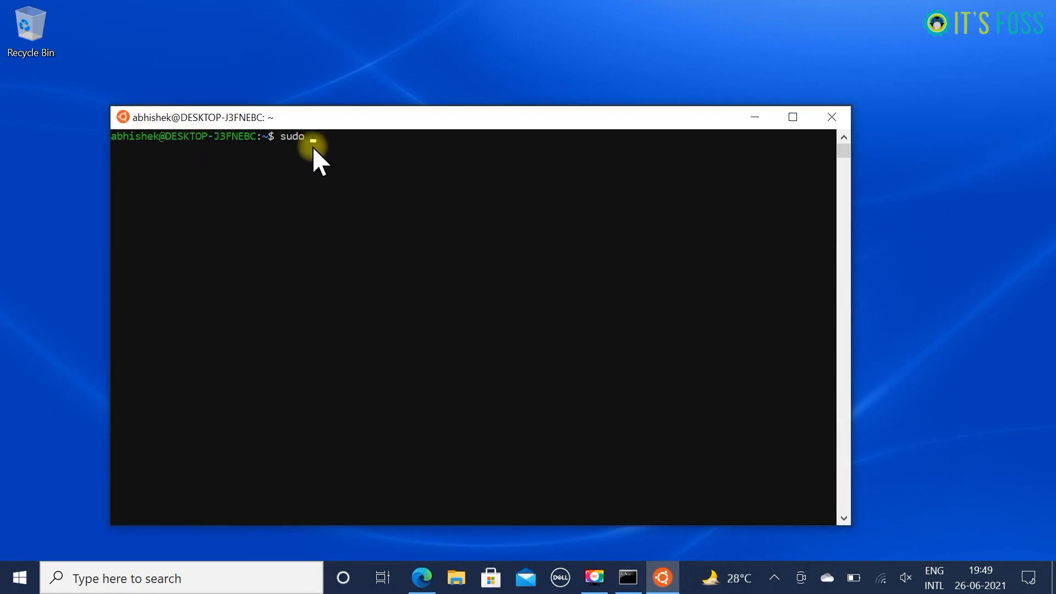